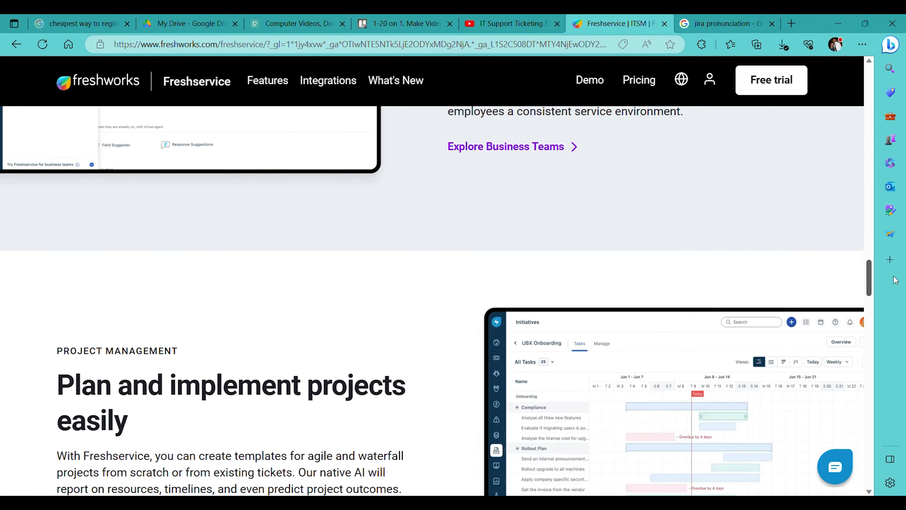
{"action": "scroll", "scroll_direction": "down", "scroll_amount": 3}
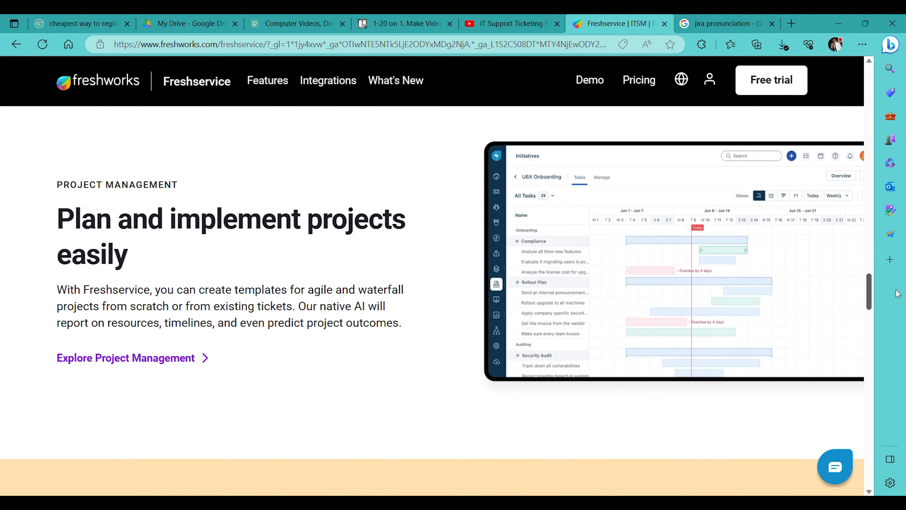
{"action": "scroll", "scroll_direction": "down", "scroll_amount": 3}
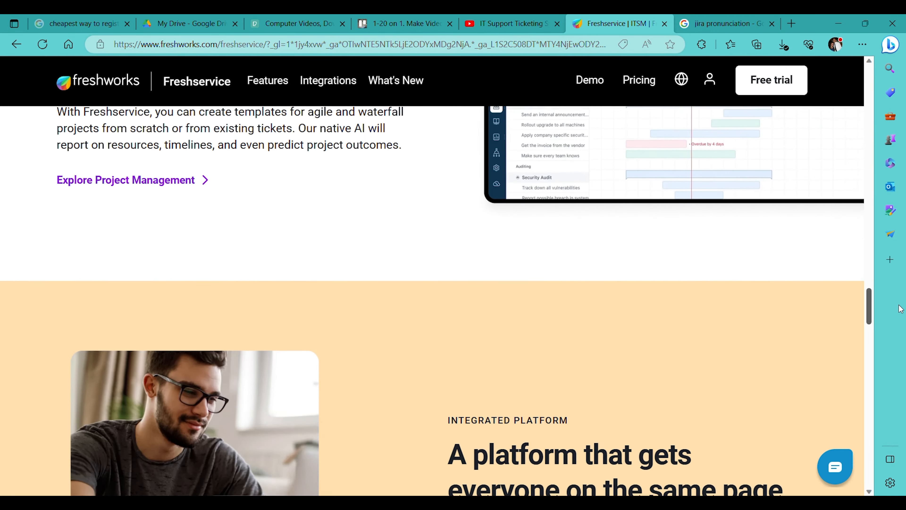
{"action": "scroll", "scroll_direction": "down", "scroll_amount": 3}
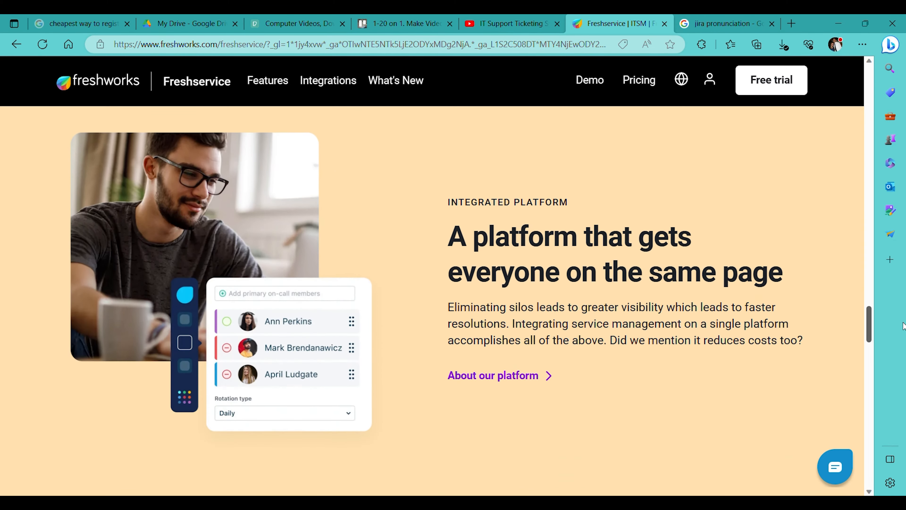
{"action": "scroll", "scroll_direction": "down", "scroll_amount": 3}
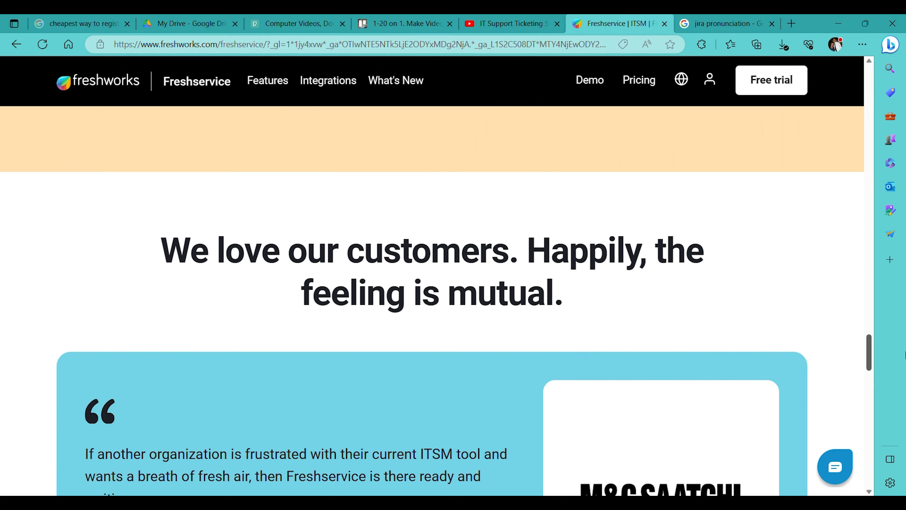
{"action": "scroll", "scroll_direction": "down", "scroll_amount": 3}
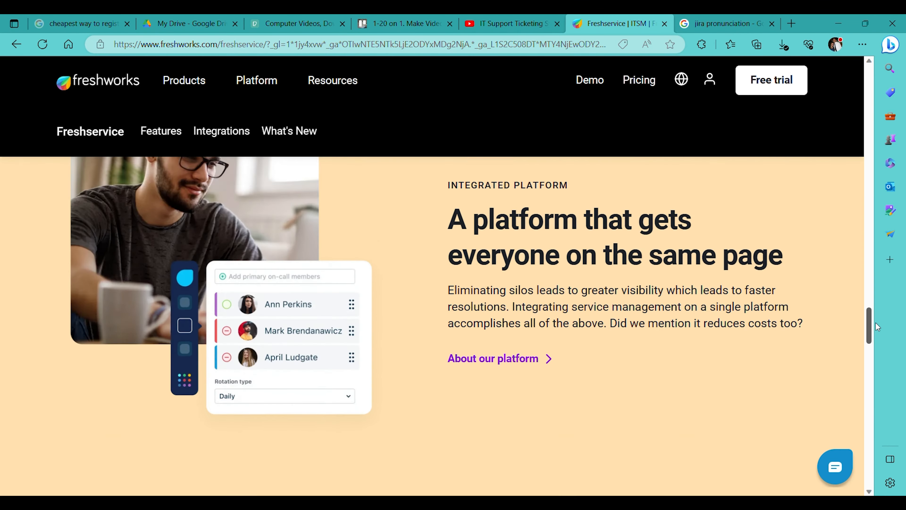
{"action": "scroll", "scroll_direction": "up", "scroll_amount": 3}
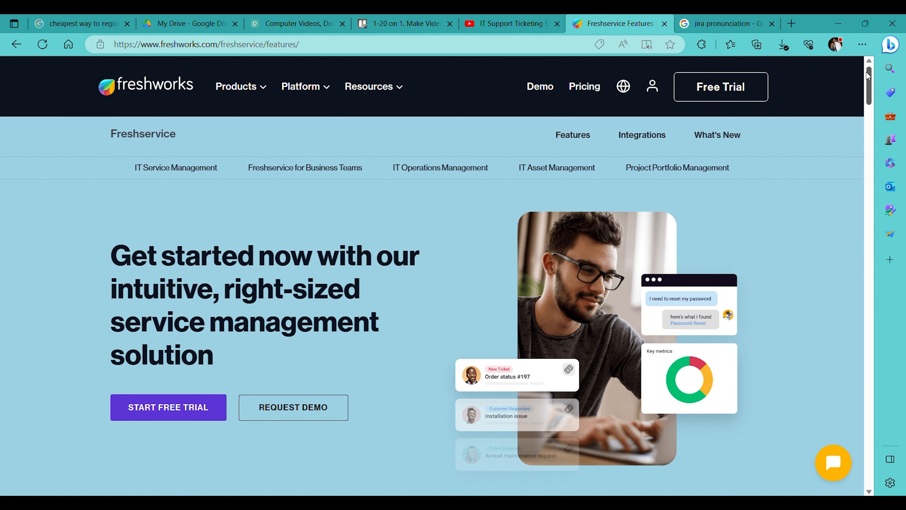
{"action": "scroll", "scroll_direction": "down", "scroll_amount": 3}
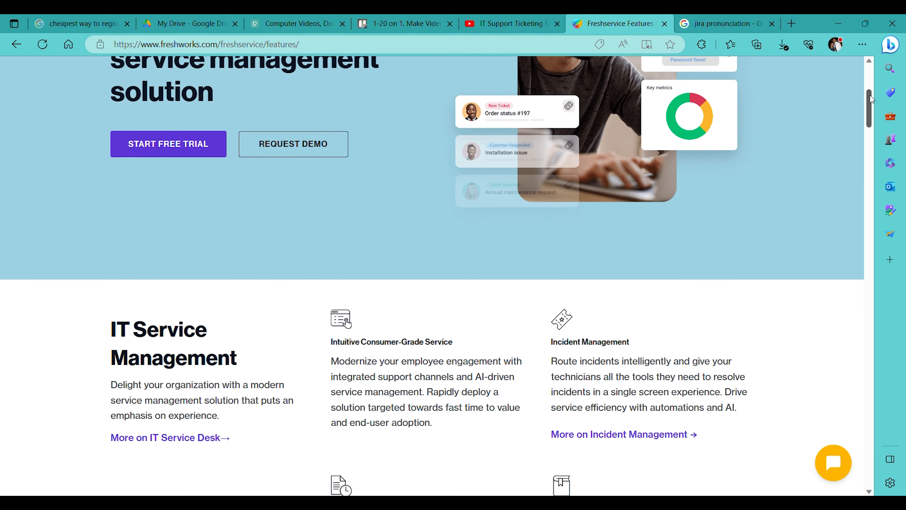
{"action": "scroll", "scroll_direction": "down", "scroll_amount": 3}
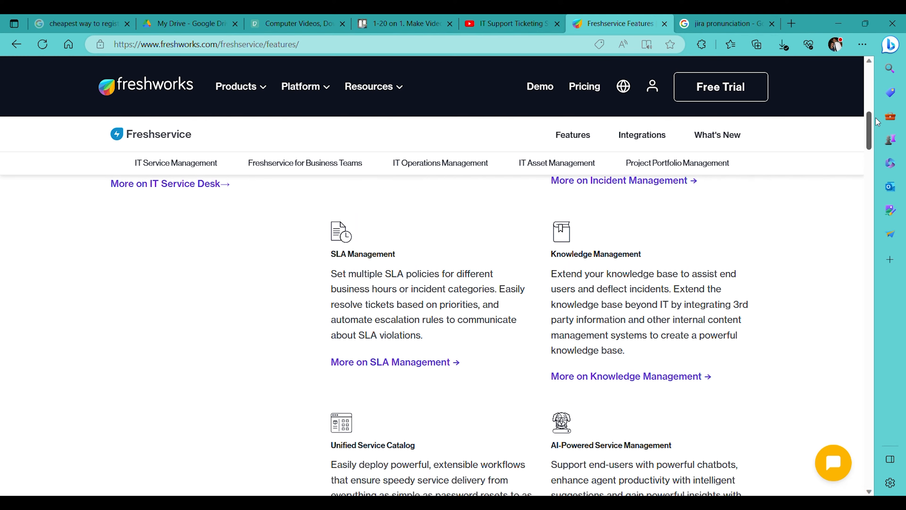
{"action": "scroll", "scroll_direction": "down", "scroll_amount": 3}
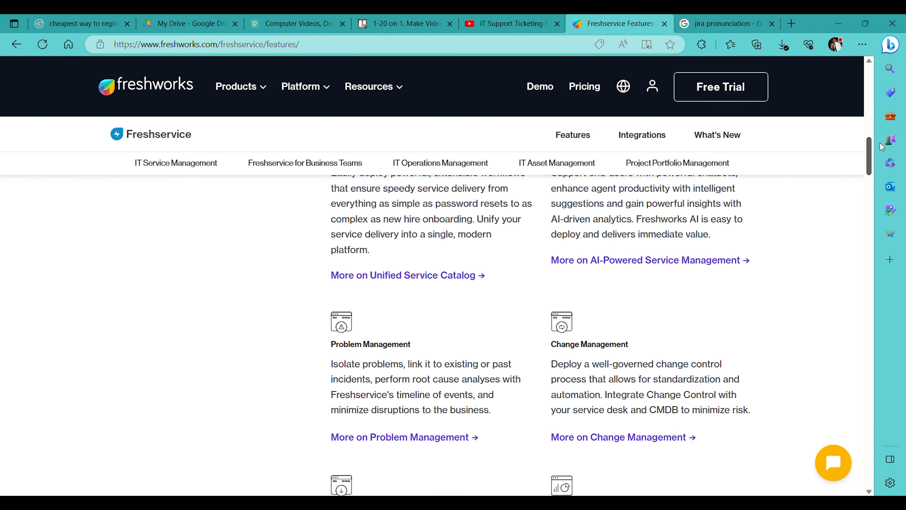
{"action": "scroll", "scroll_direction": "down", "scroll_amount": 3}
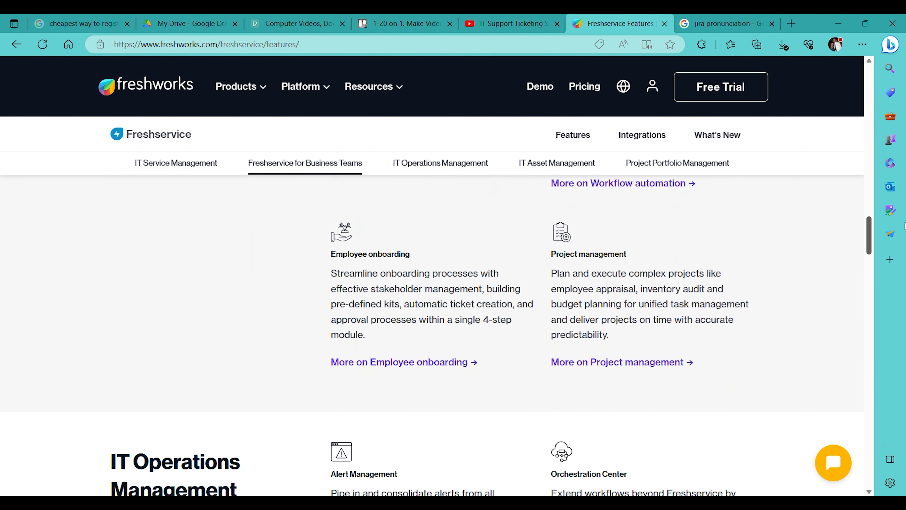
{"action": "scroll", "scroll_direction": "down", "scroll_amount": 3}
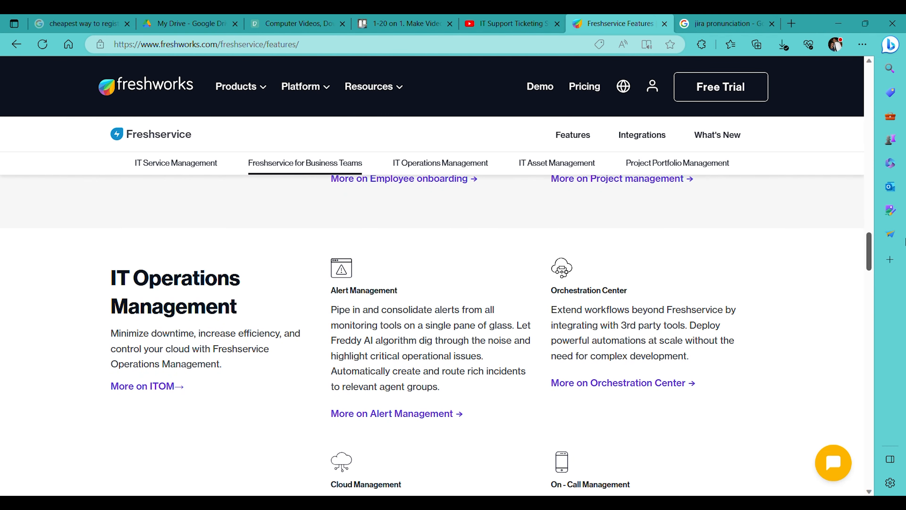
{"action": "scroll", "scroll_direction": "down", "scroll_amount": 3}
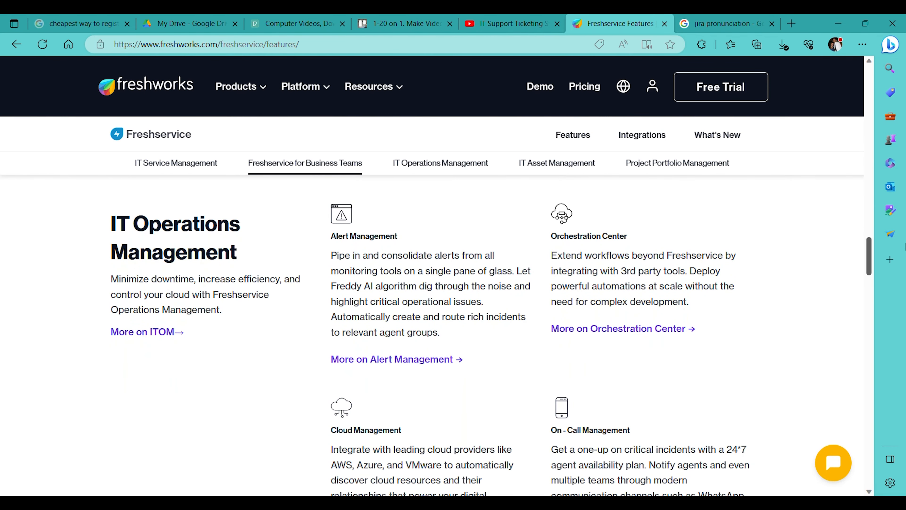